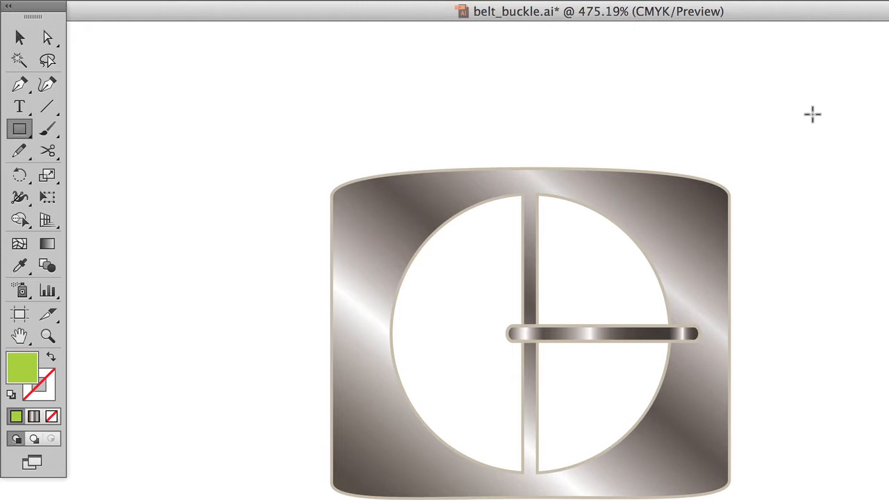
pyautogui.moveTo(599, 185)
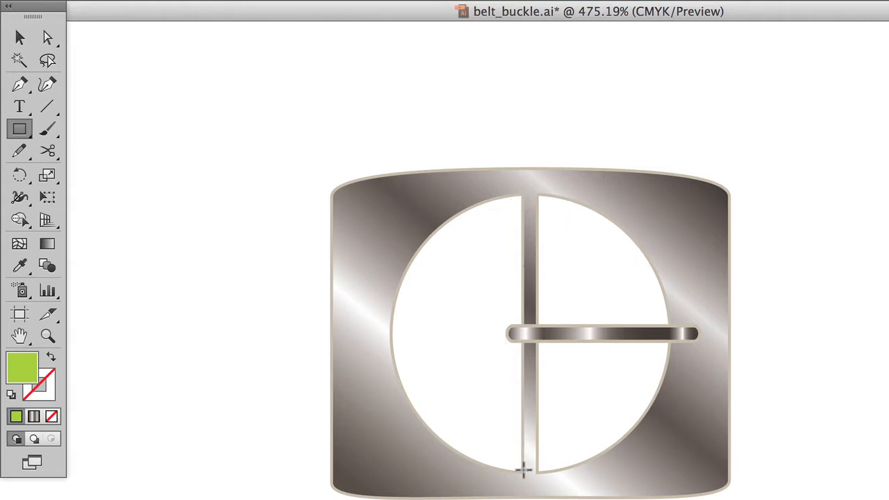
pyautogui.moveTo(515, 311)
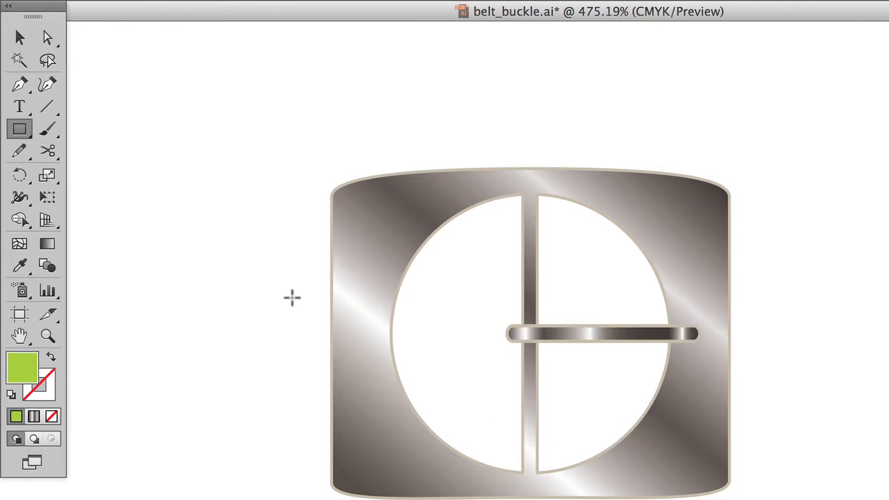
pyautogui.moveTo(297, 328)
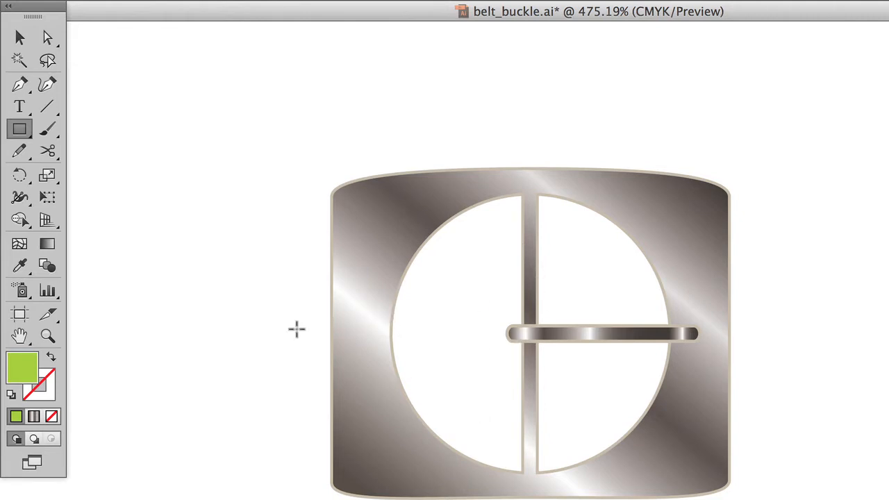
# Center the gradient circle and thin vertical bar over the rounded rectangle.
pyautogui.moveTo(256, 303); pyautogui.dragTo(455, 368)
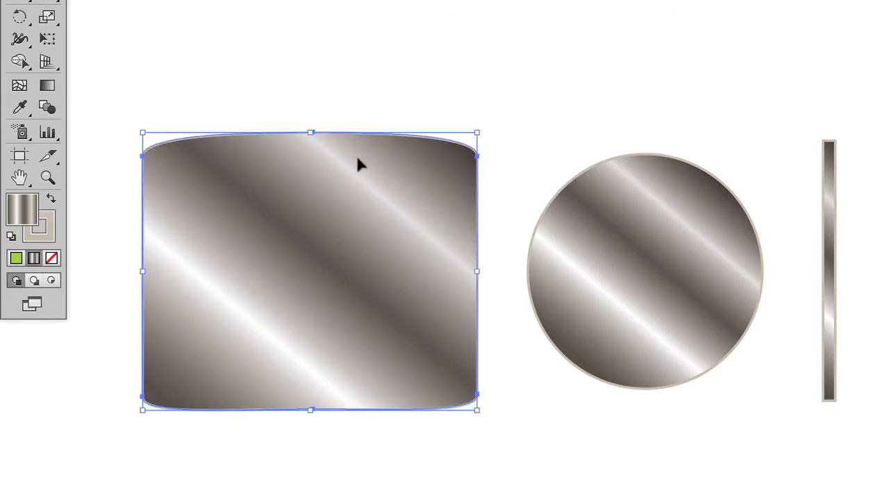
pyautogui.click(644, 327)
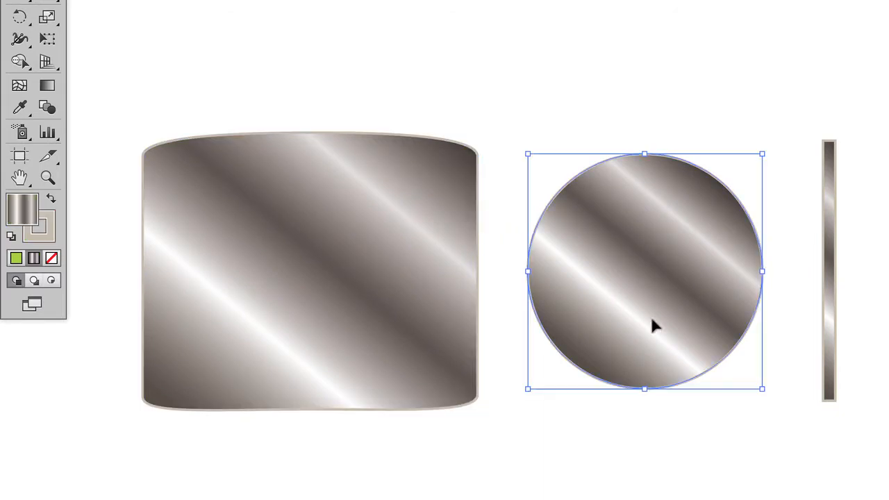
pyautogui.click(828, 271)
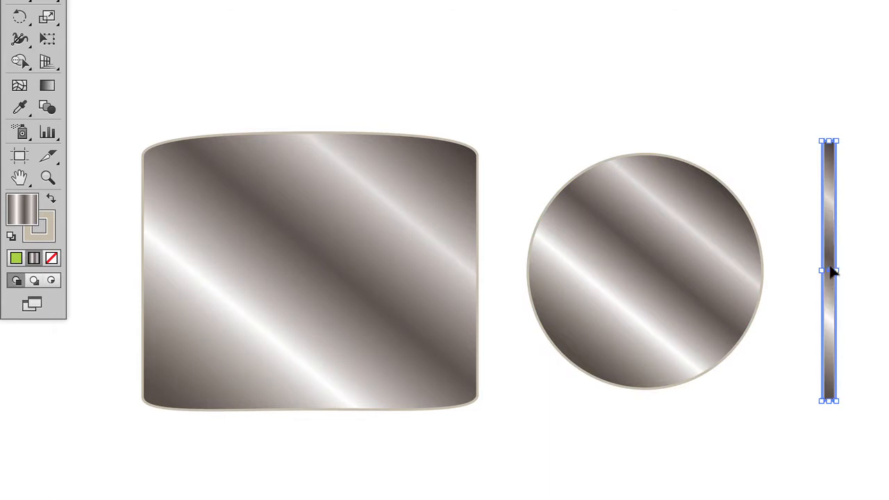
pyautogui.moveTo(729, 86)
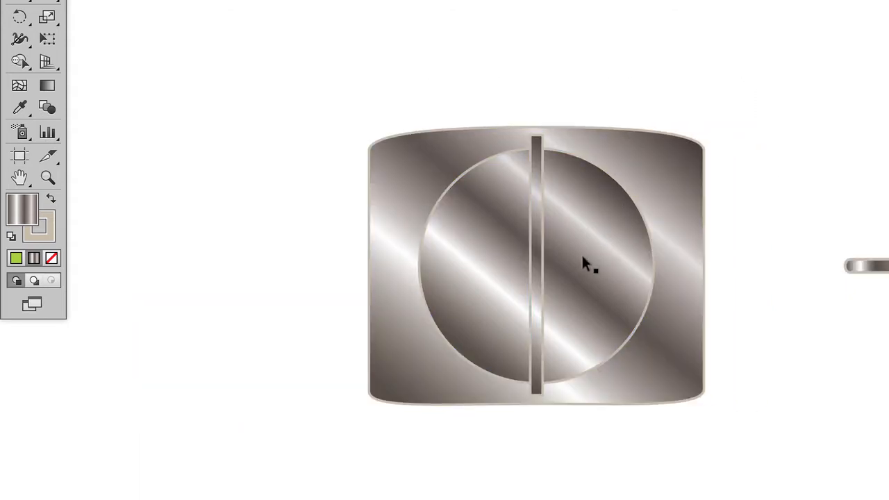
# Select the rectangle and circle together for the Minus Front cutout.
pyautogui.click(589, 263)
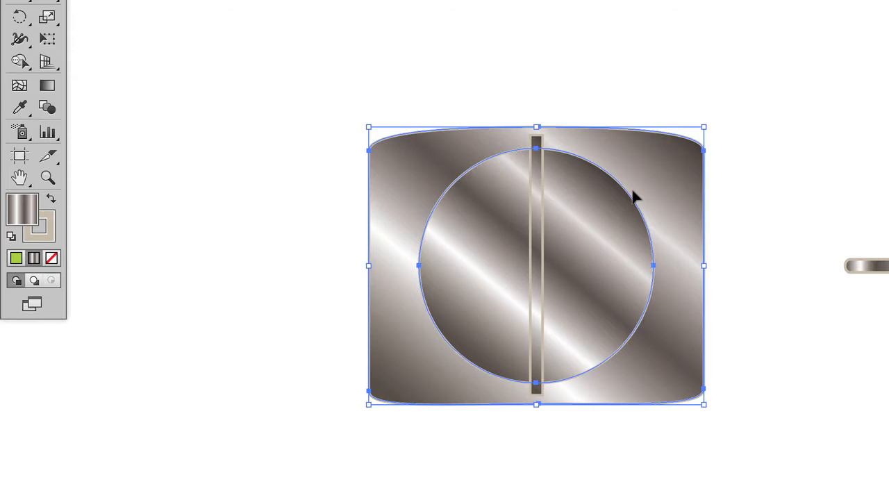
pyautogui.moveTo(531, 201)
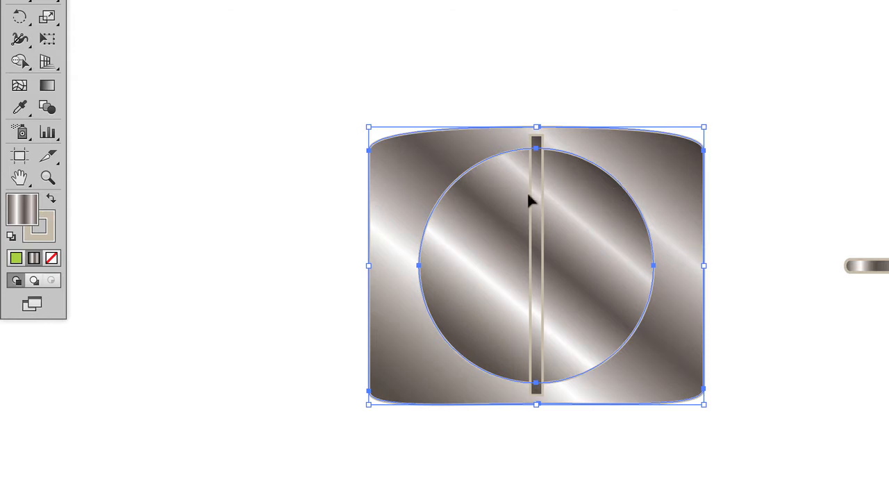
pyautogui.moveTo(596, 242)
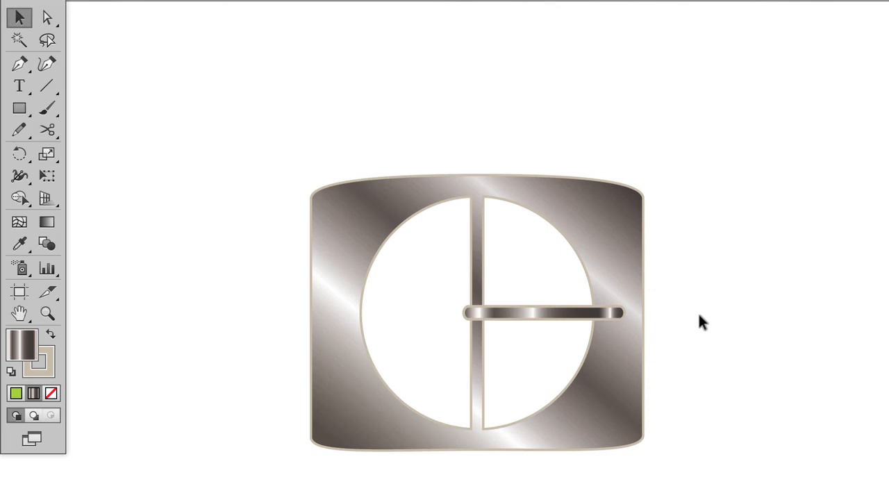
pyautogui.moveTo(514, 211)
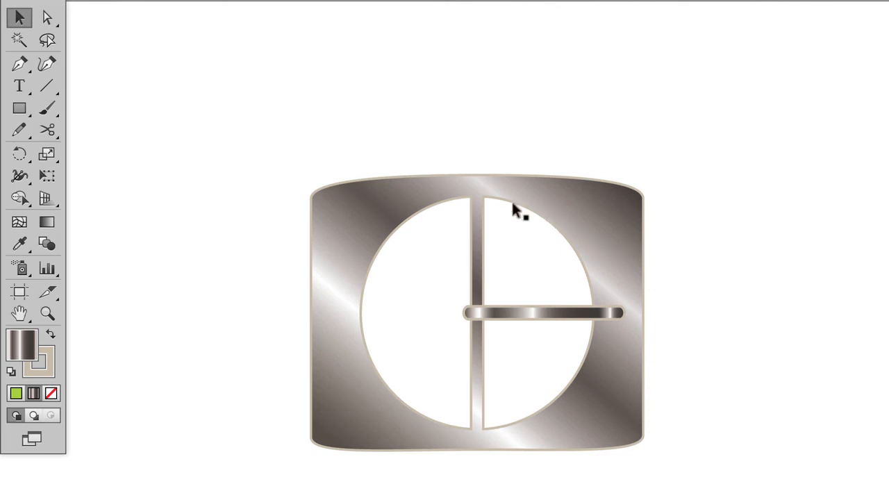
pyautogui.moveTo(466, 230)
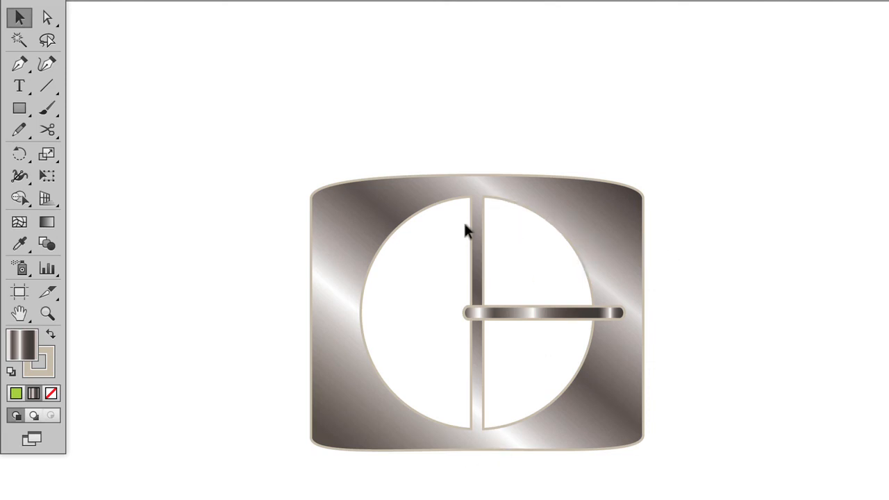
pyautogui.moveTo(700, 255)
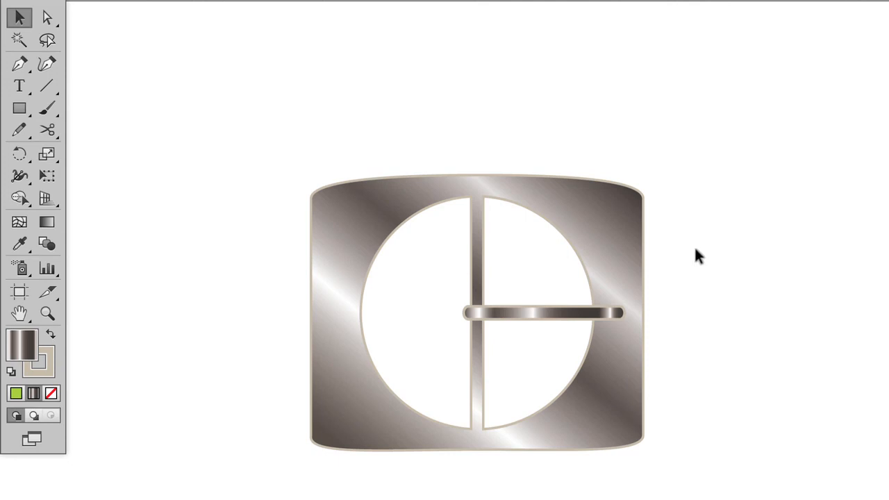